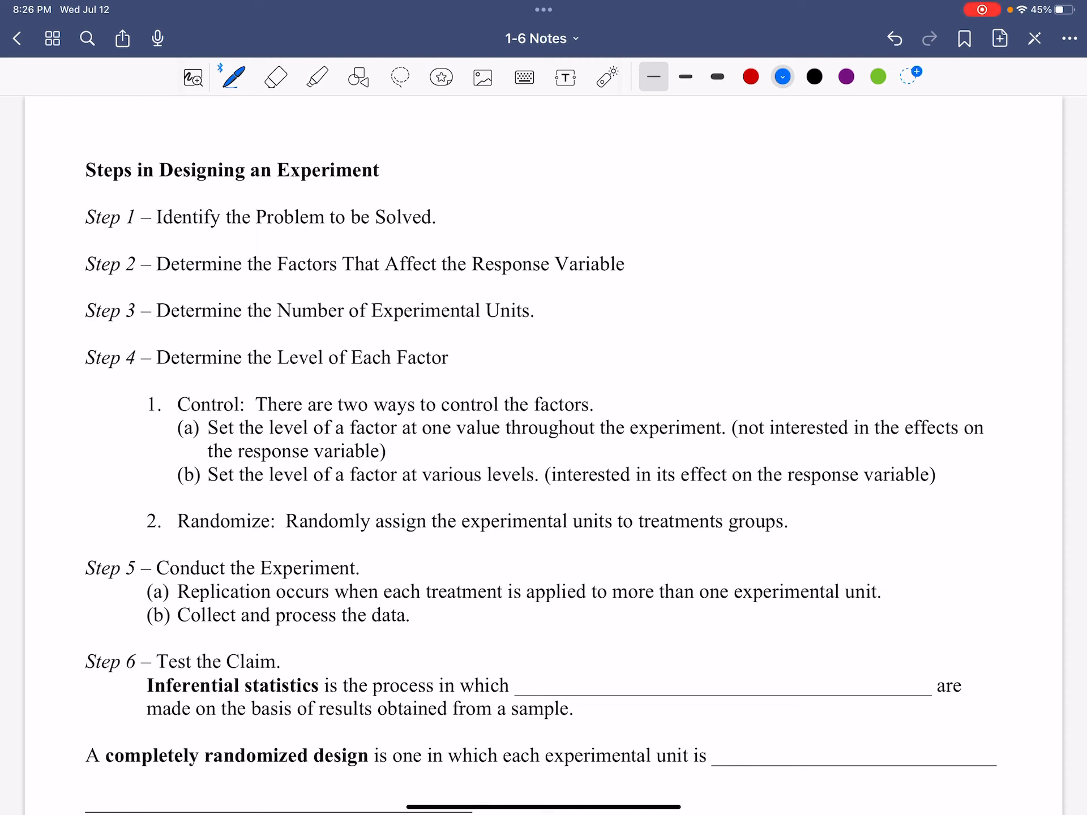
Handwrite 'be as explicit as possible' in blue beside Step 1.
drag(451, 201, 454, 222)
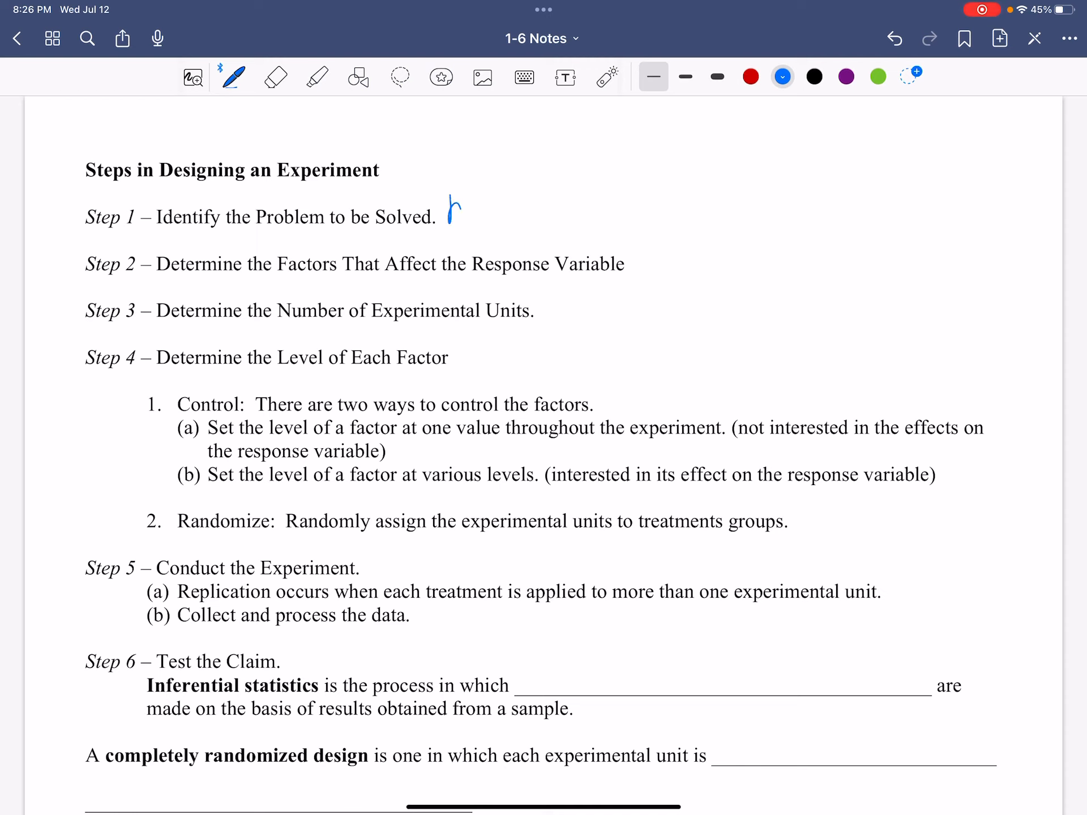
drag(451, 208, 562, 205)
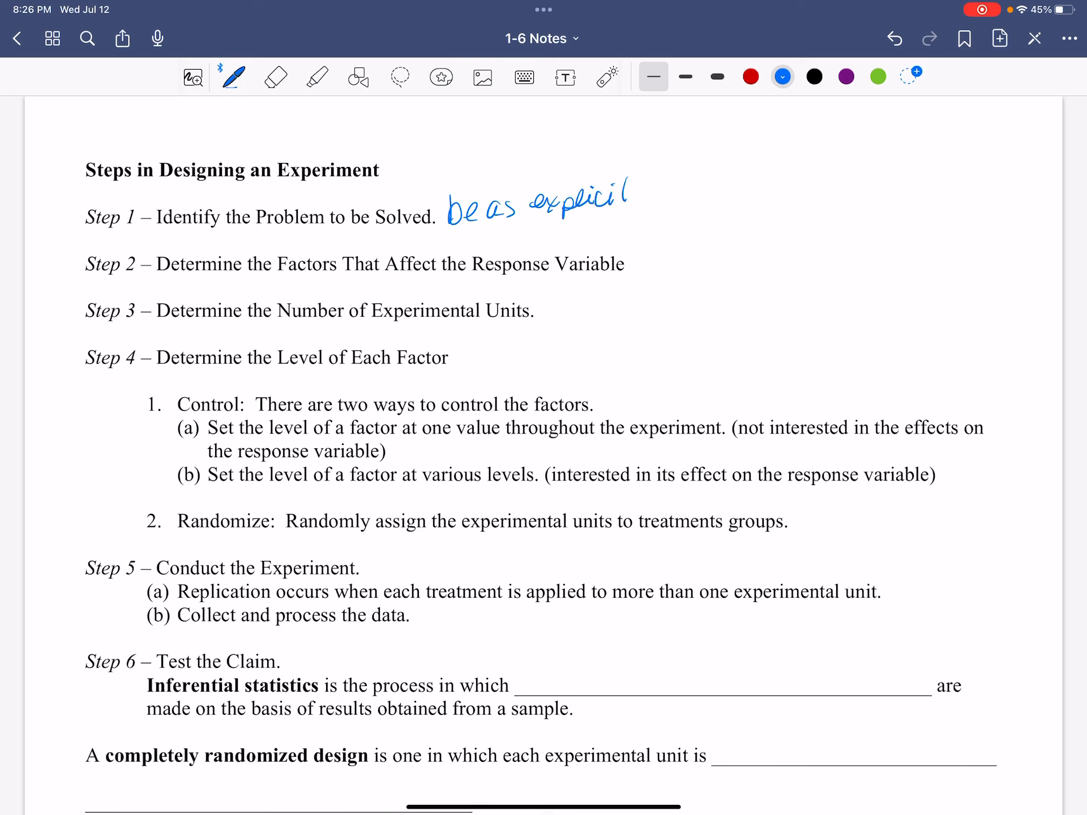
drag(638, 193, 748, 197)
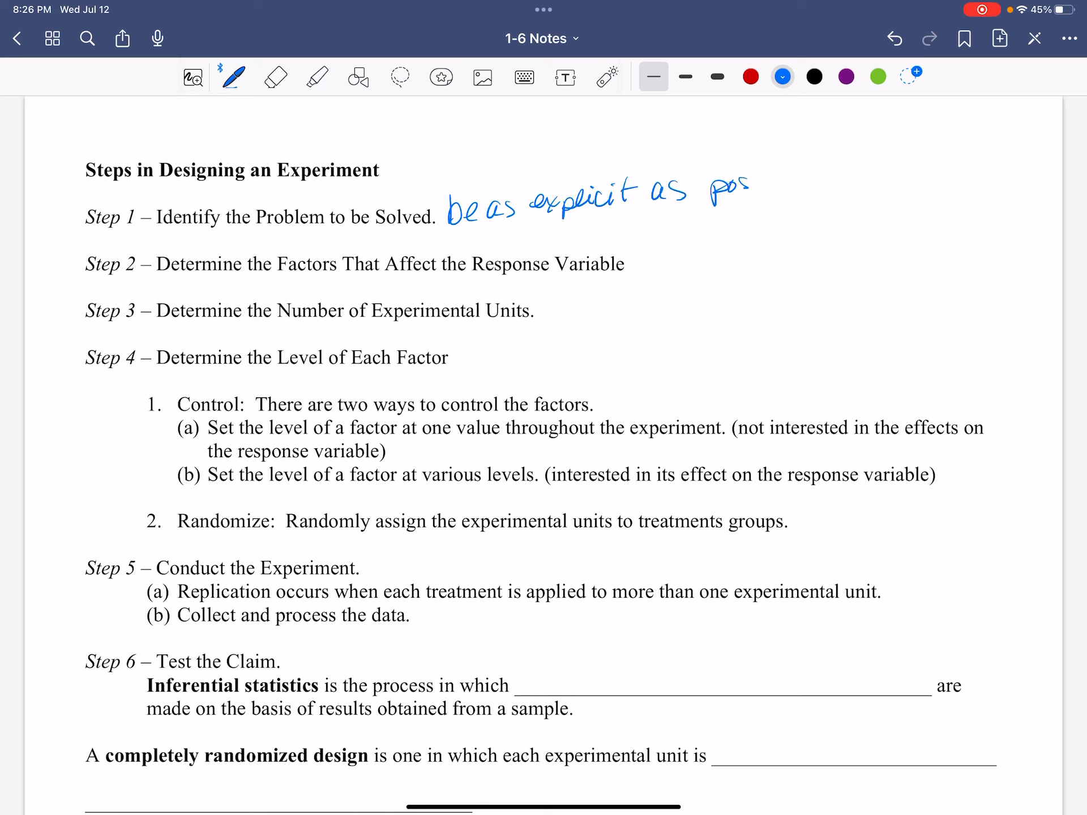
drag(715, 193, 810, 190)
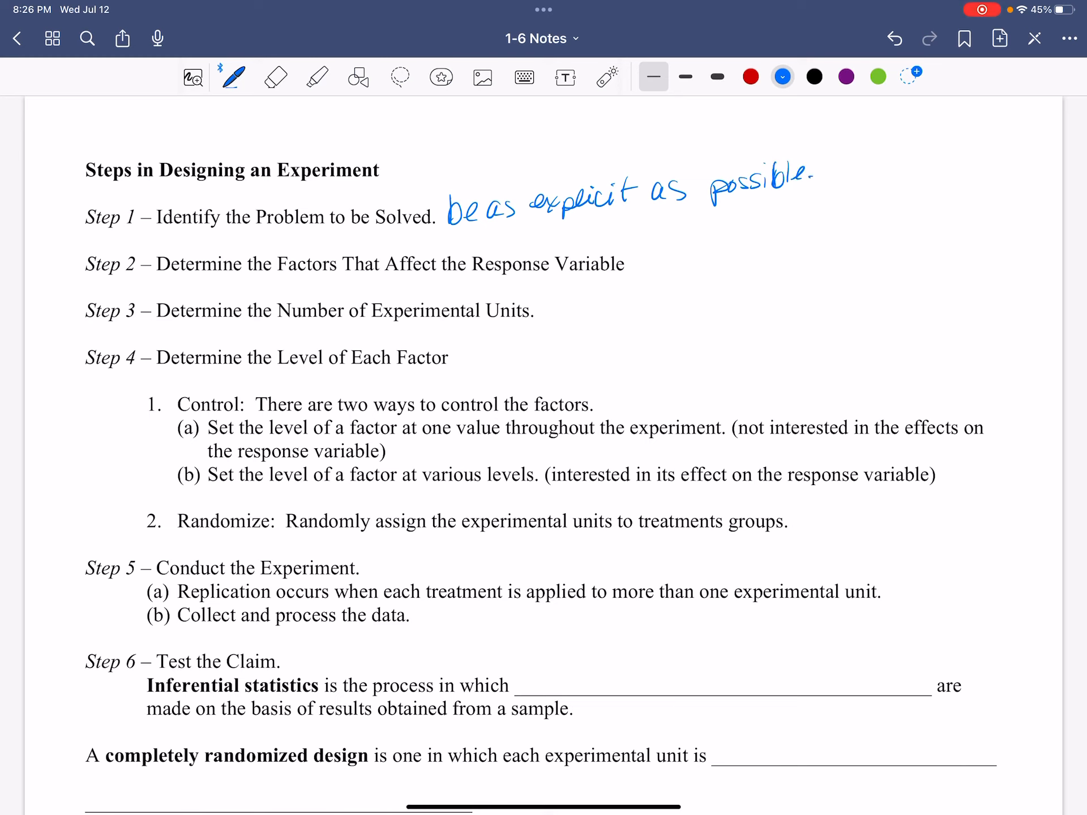
drag(437, 229, 458, 245)
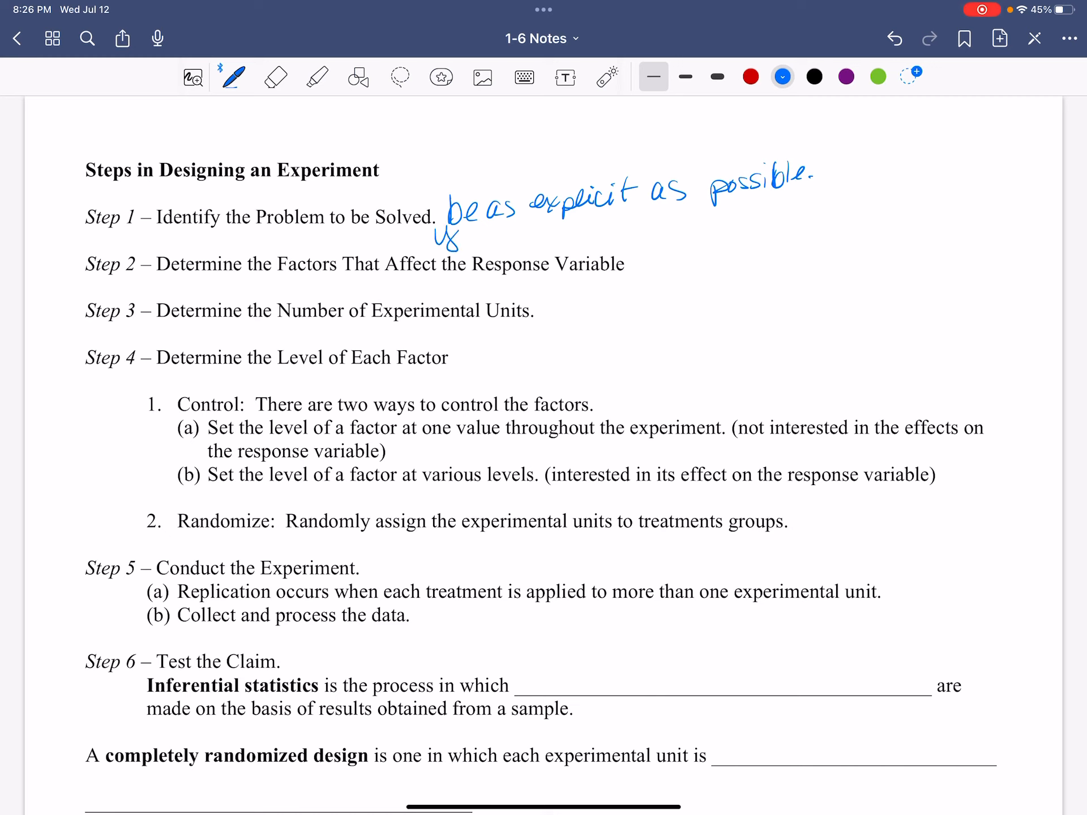
Add the second line 'You need to identify the response variable & population'.
drag(444, 239, 548, 239)
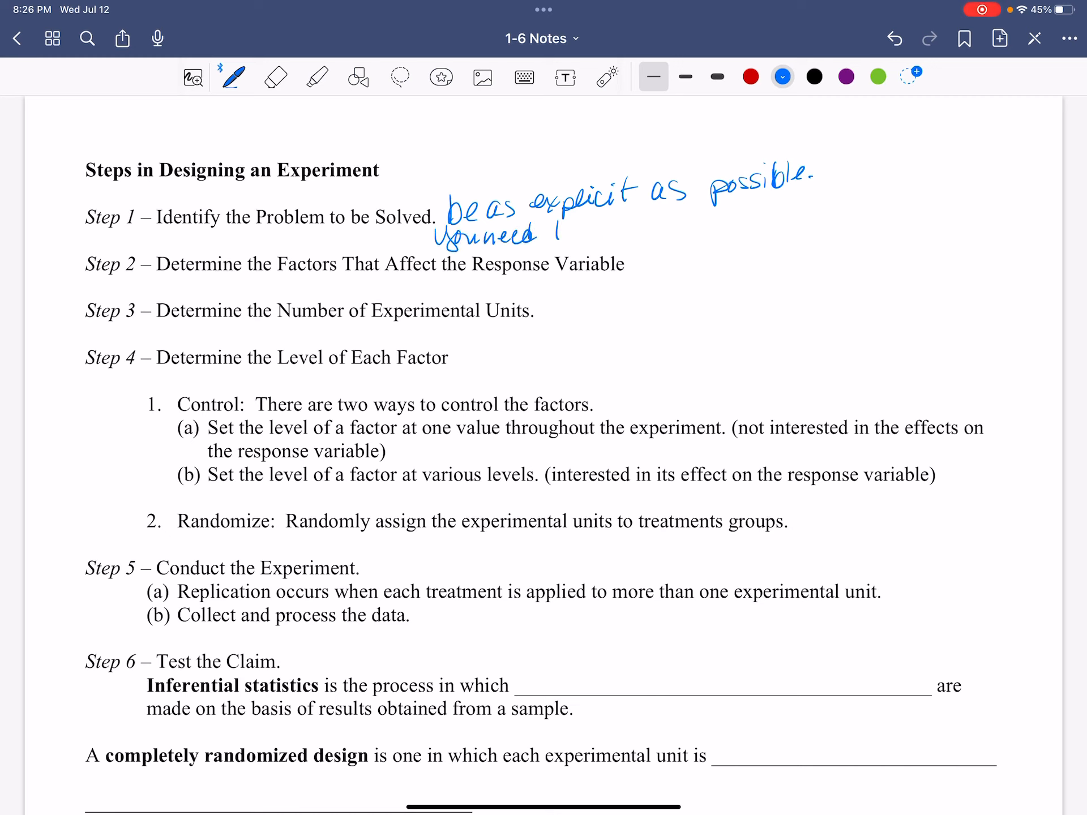
drag(555, 228, 652, 225)
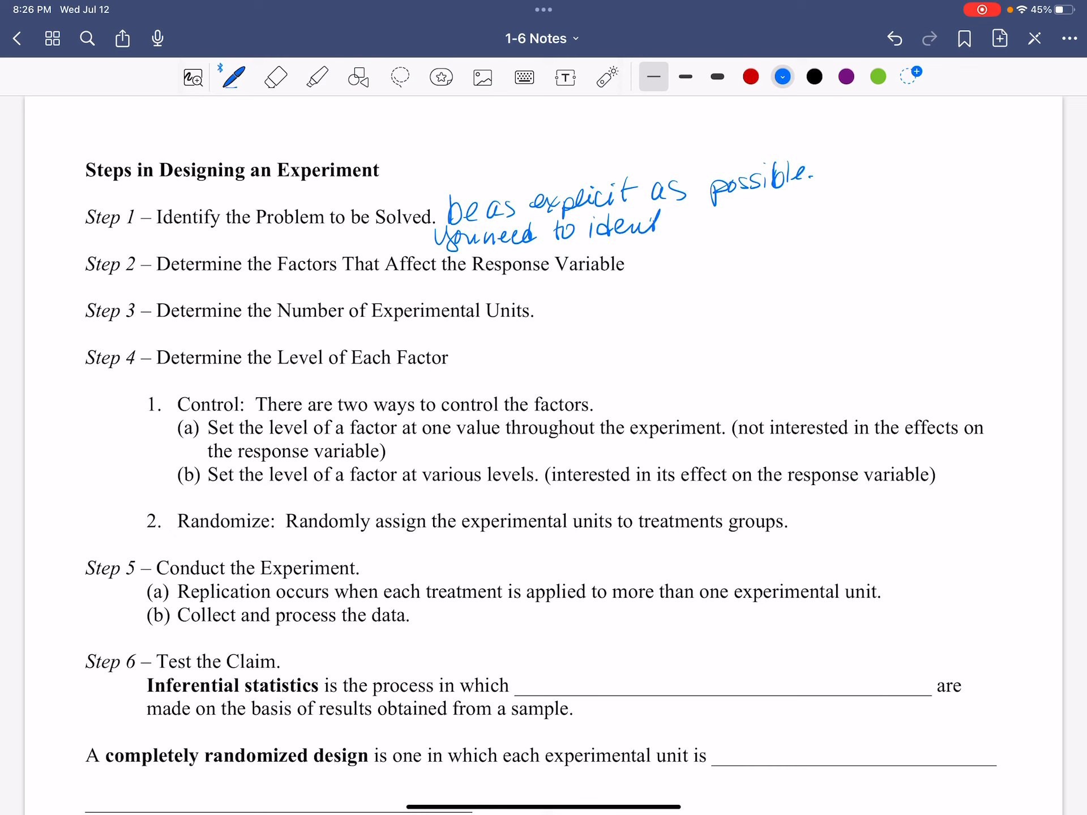
drag(652, 216, 783, 215)
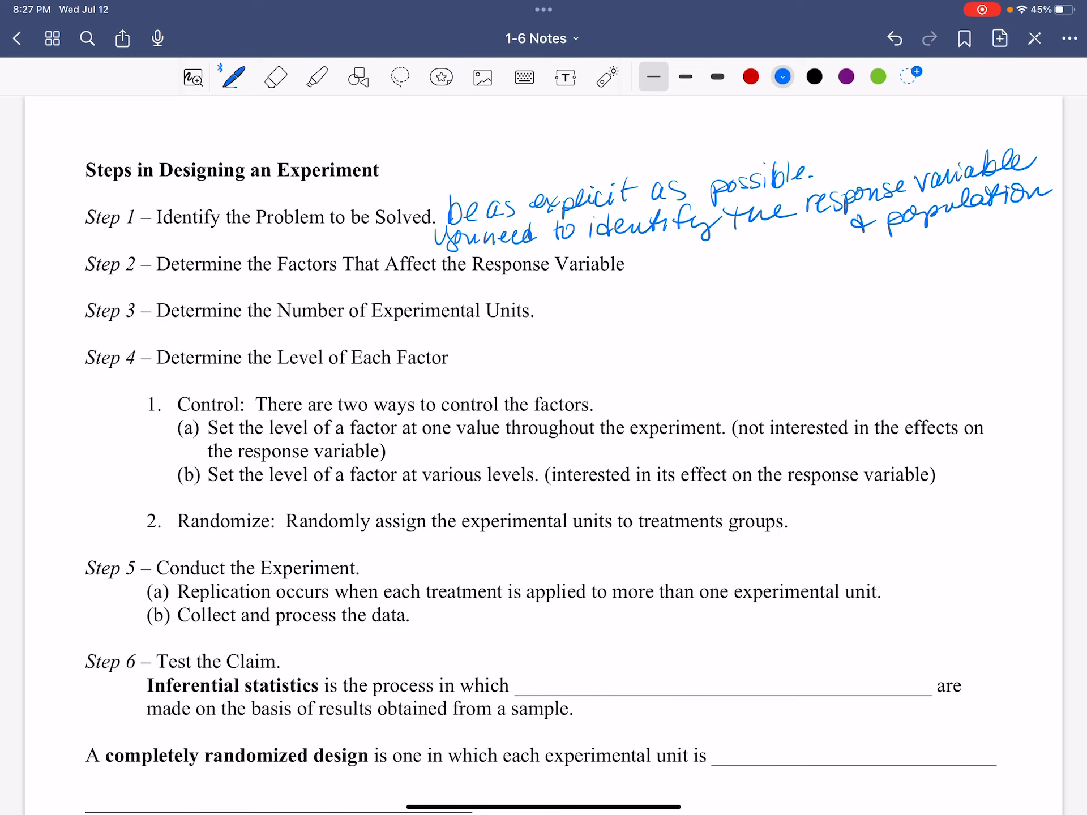
In red ink, write 'What will affect the response variable? What do we do about it?' under Step 2.
click(750, 76)
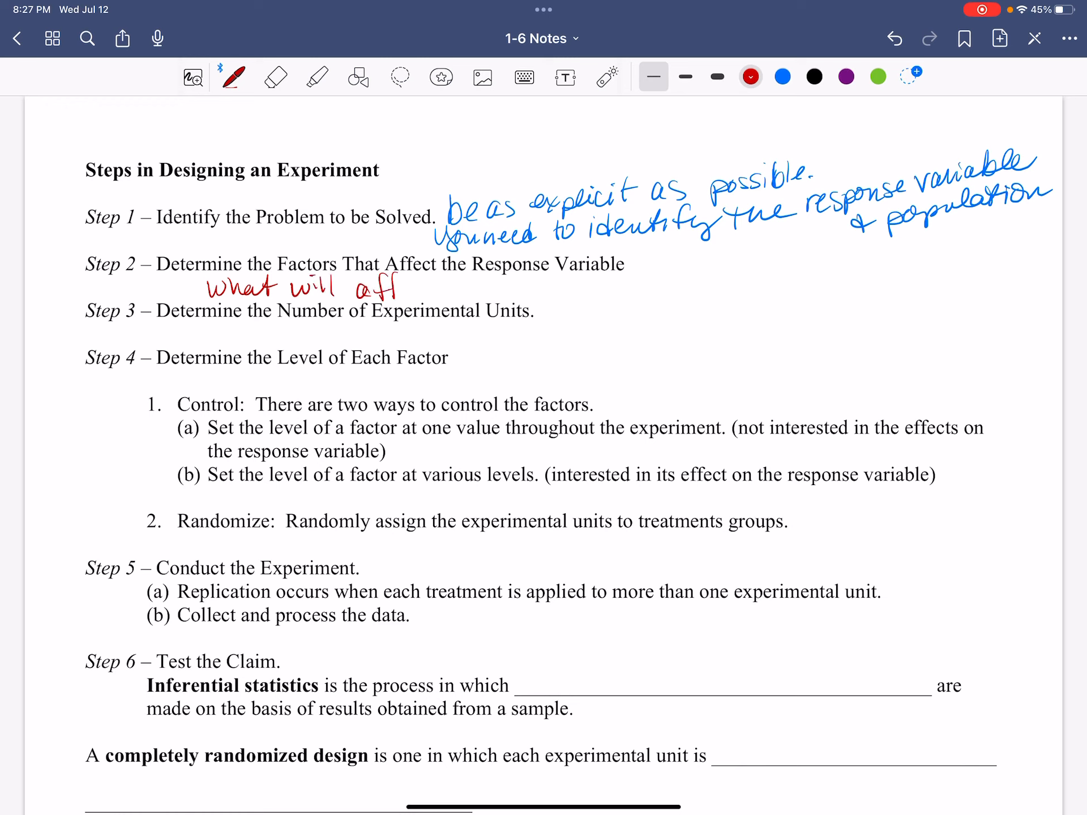
drag(367, 288, 499, 288)
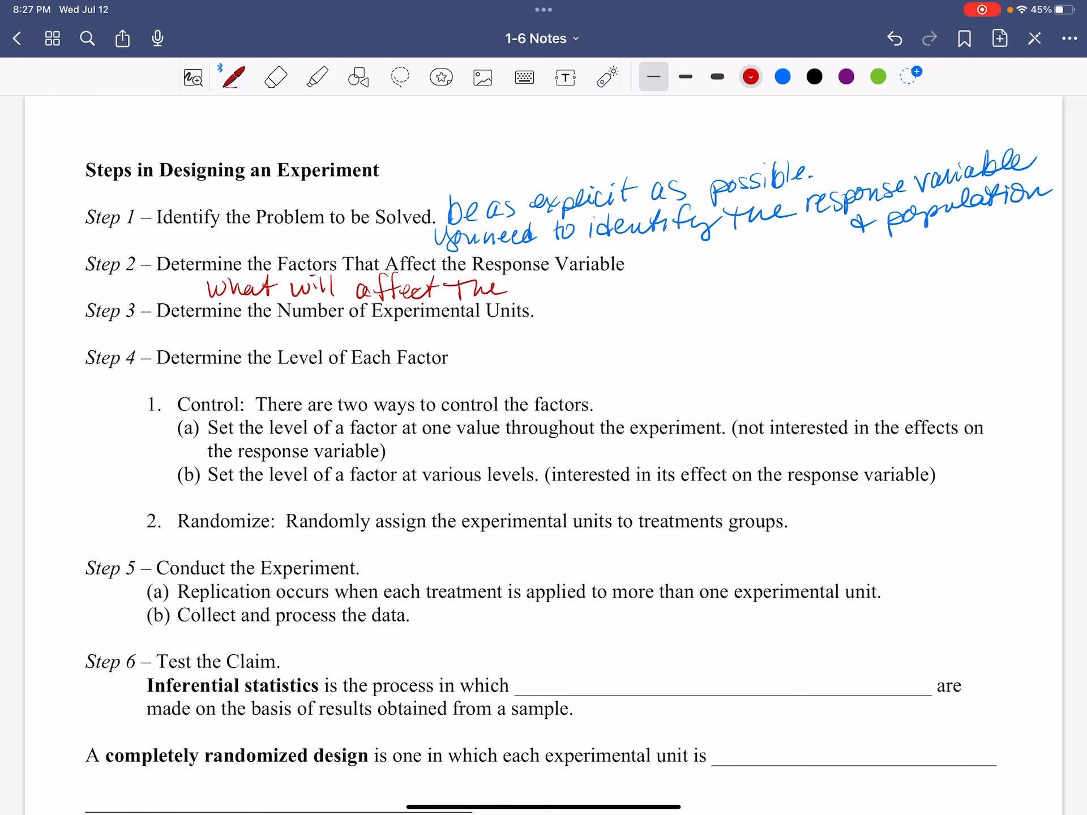
text(response variable?)
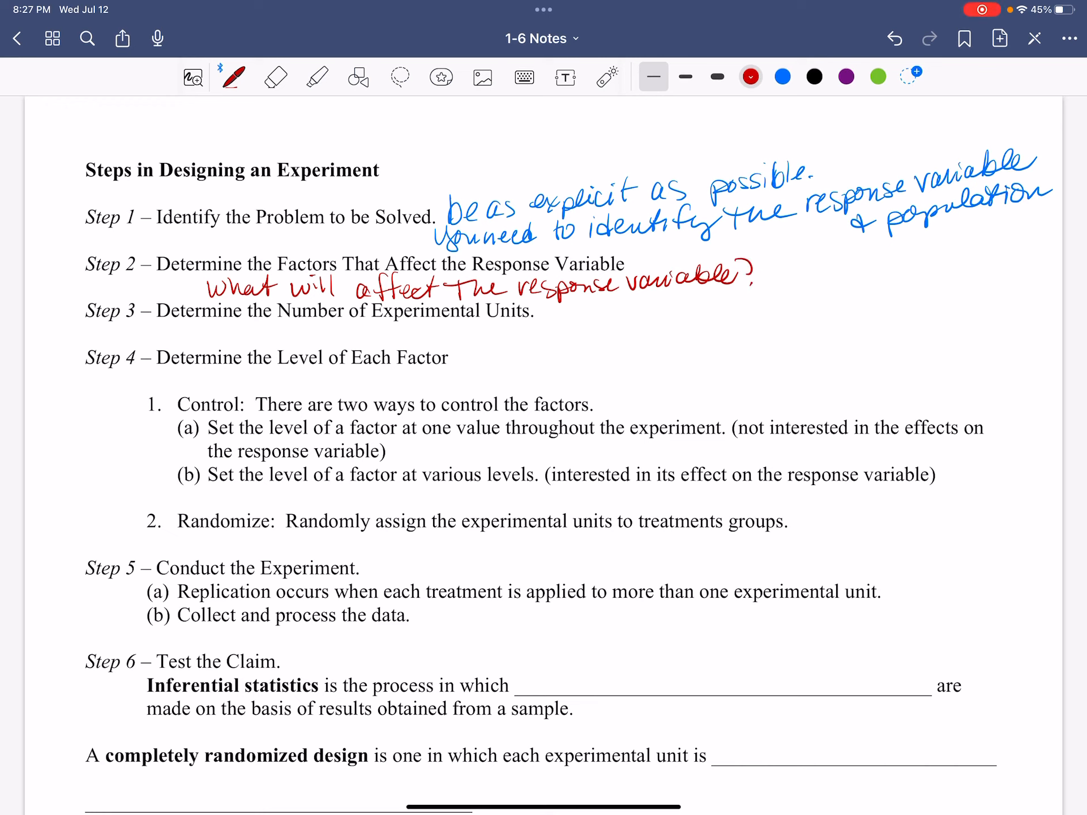
drag(790, 284, 849, 264)
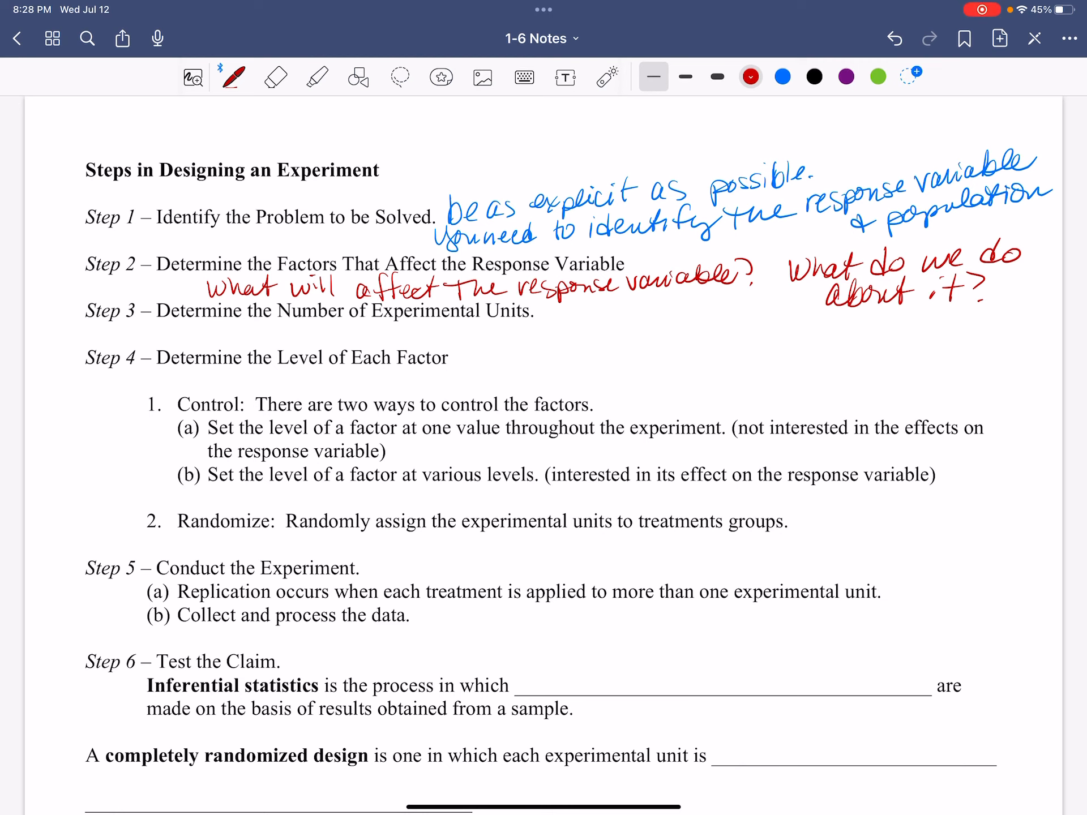
click(847, 76)
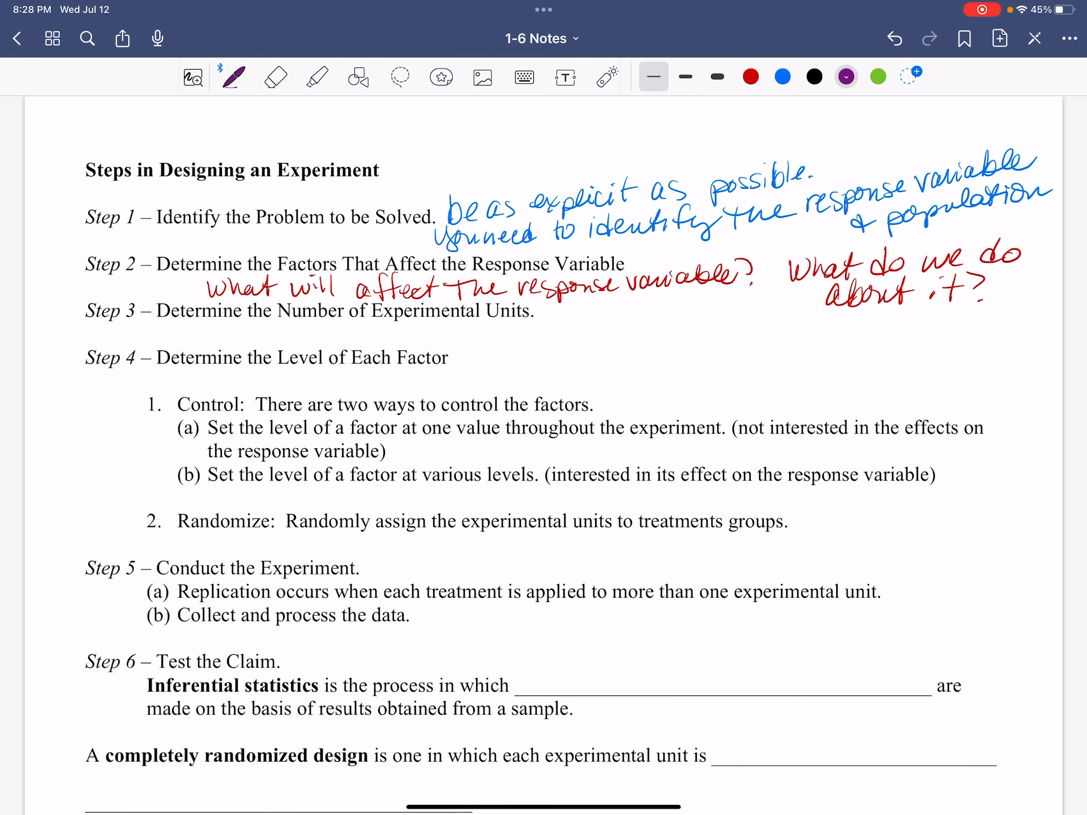
Write 'As many as possible → what do have money & time to do?' in purple under Step 3.
click(124, 343)
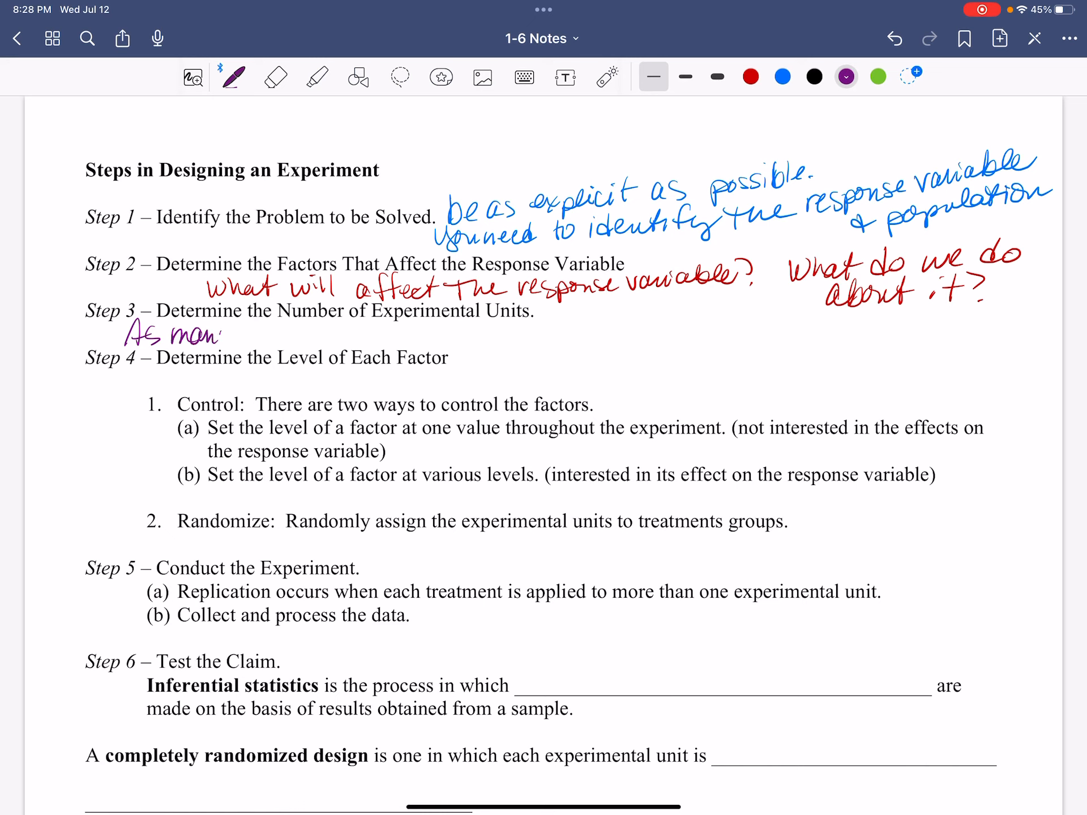
drag(208, 336, 326, 339)
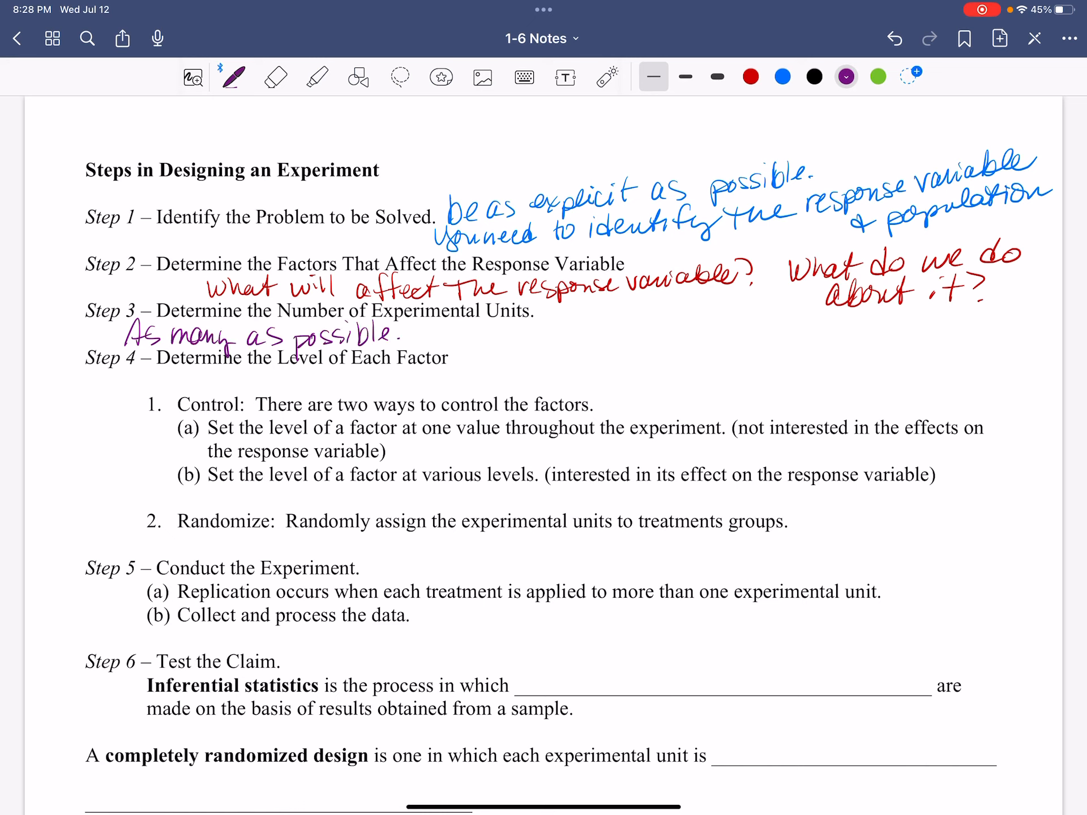
drag(396, 336, 431, 335)
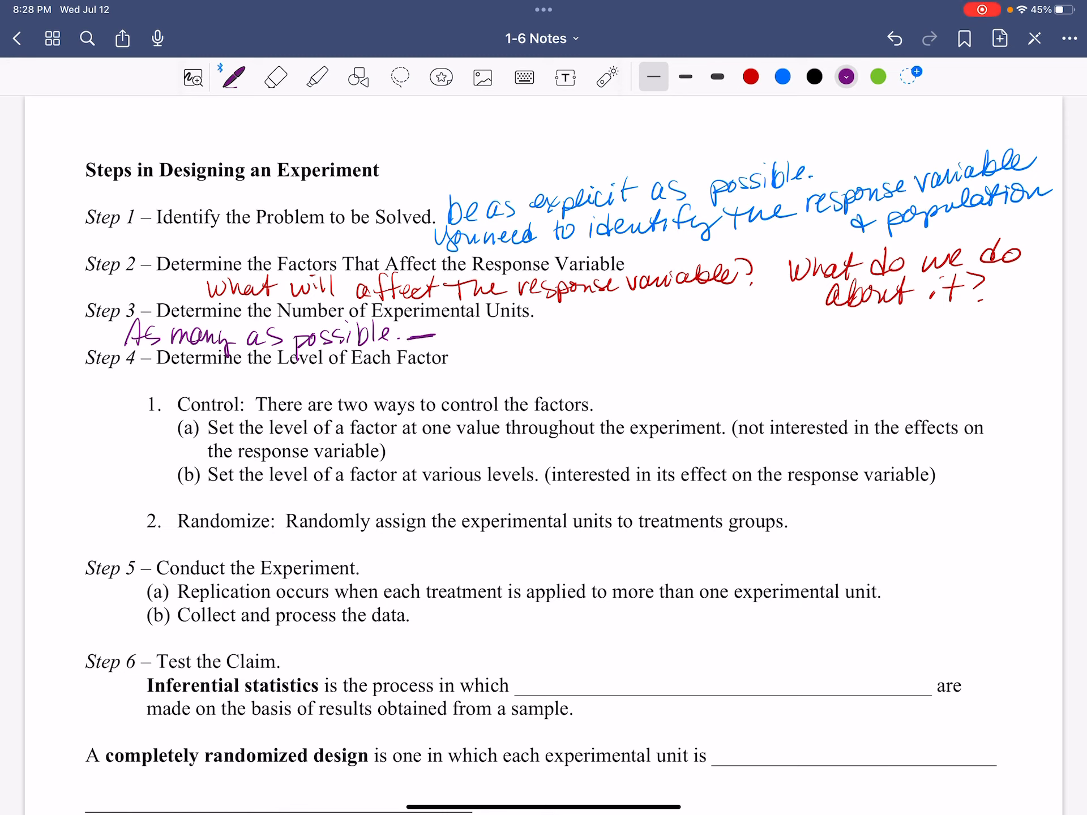
drag(416, 335, 444, 336)
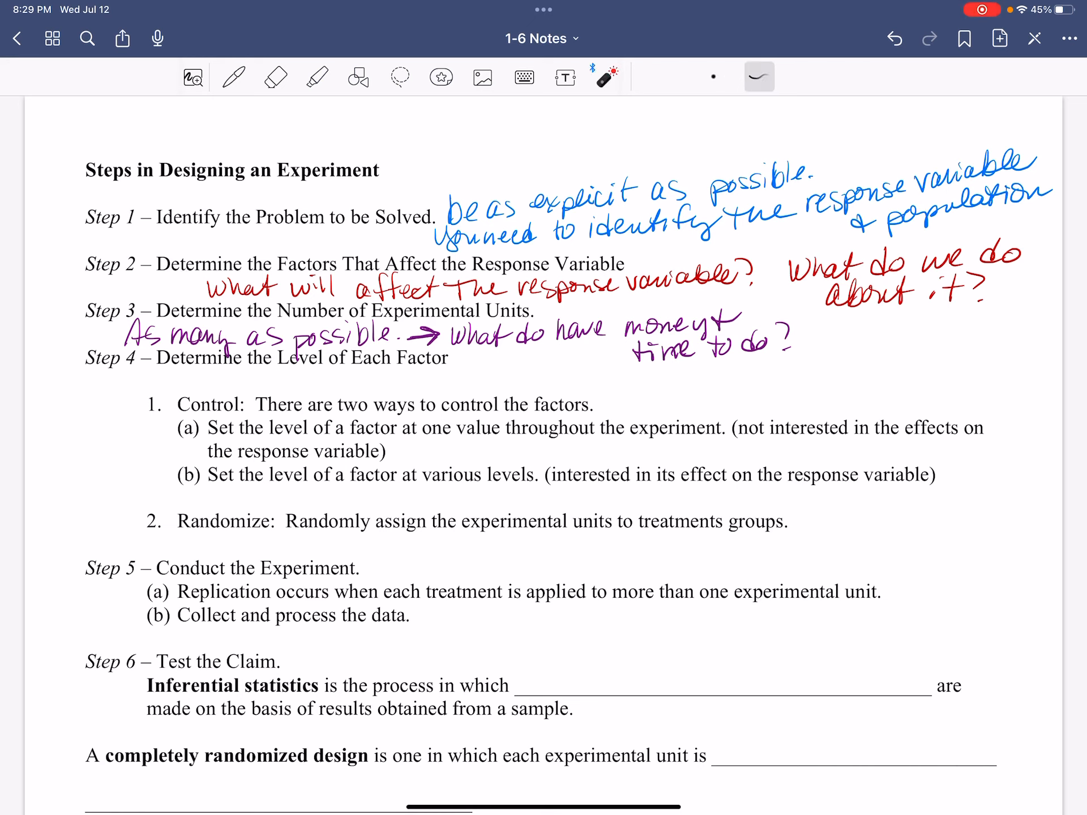
drag(416, 447, 706, 450)
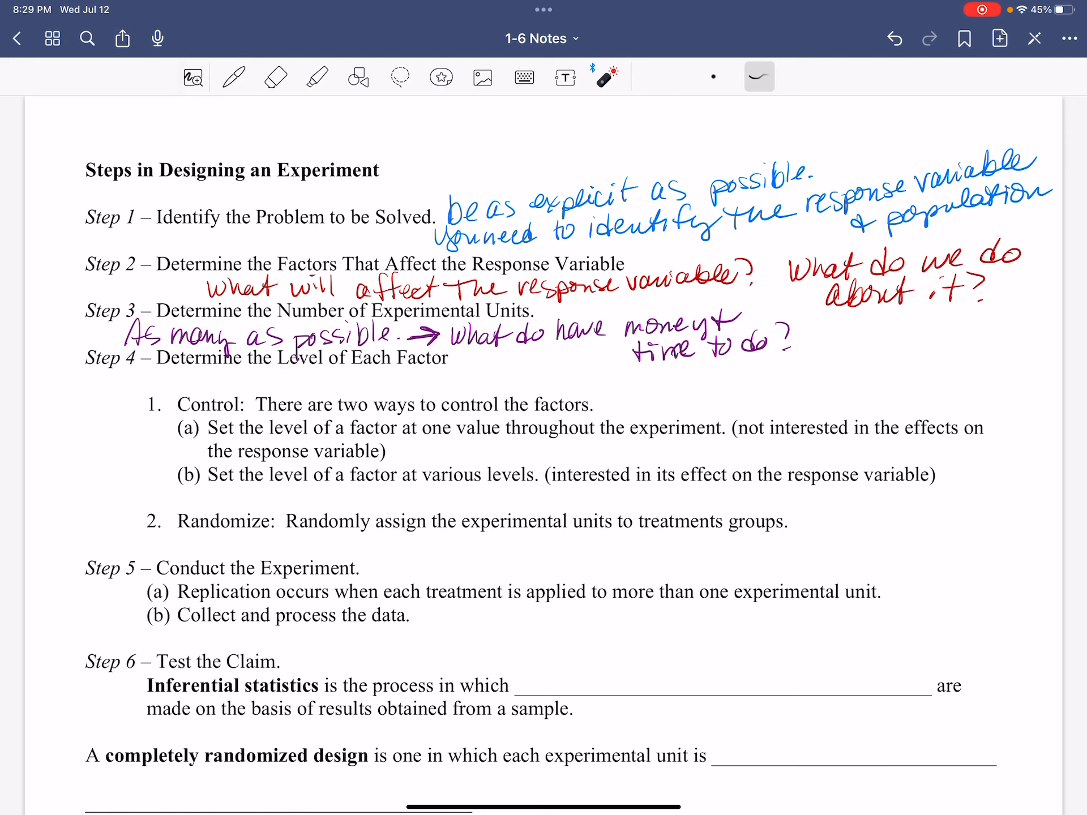
drag(402, 492, 937, 499)
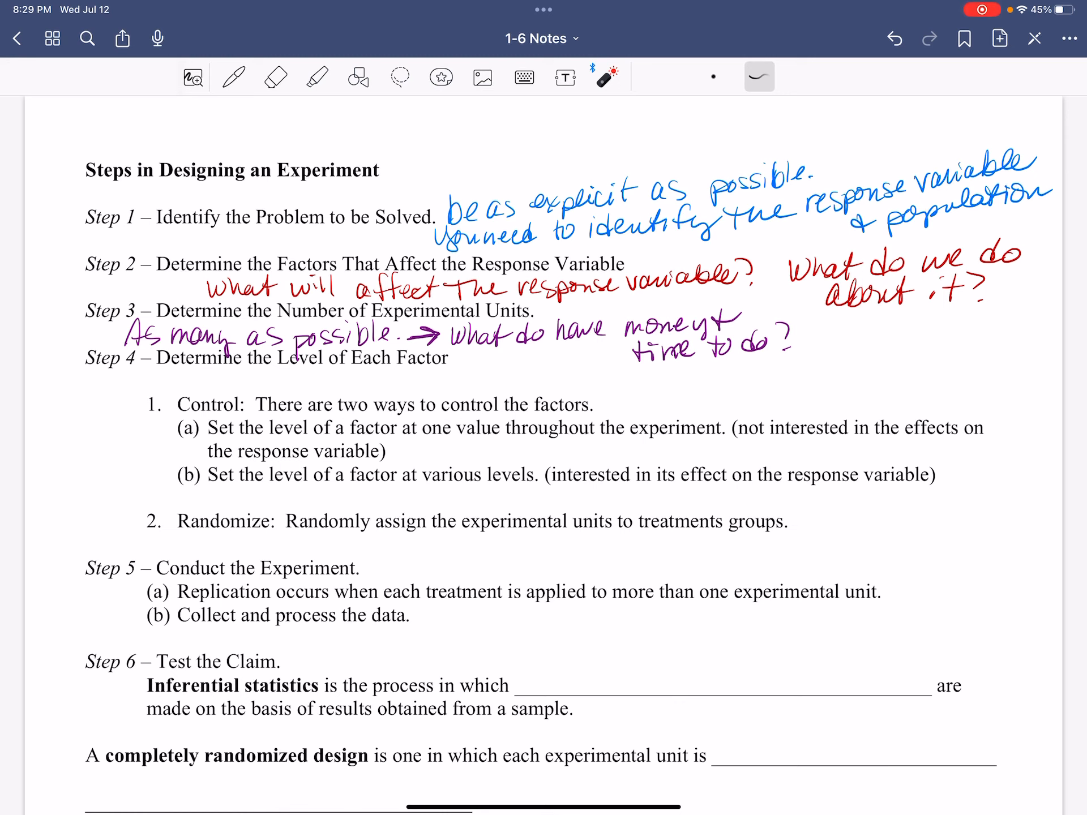
drag(320, 548, 565, 537)
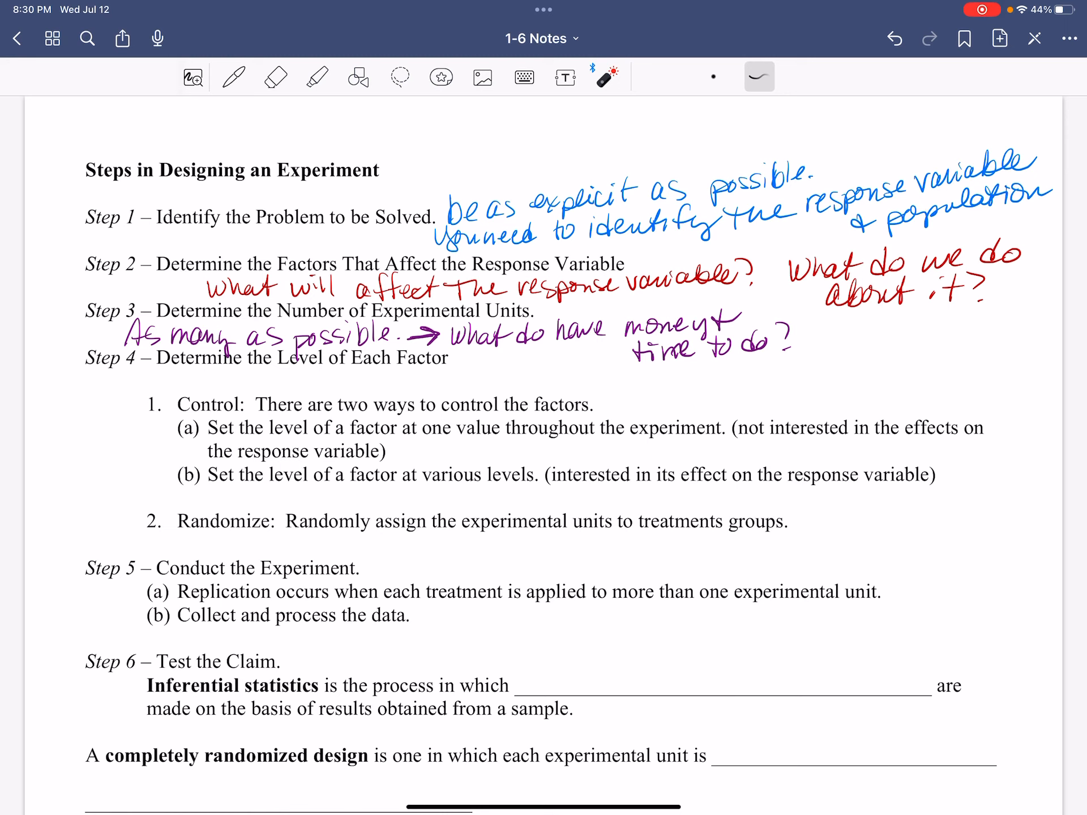
drag(183, 637, 496, 636)
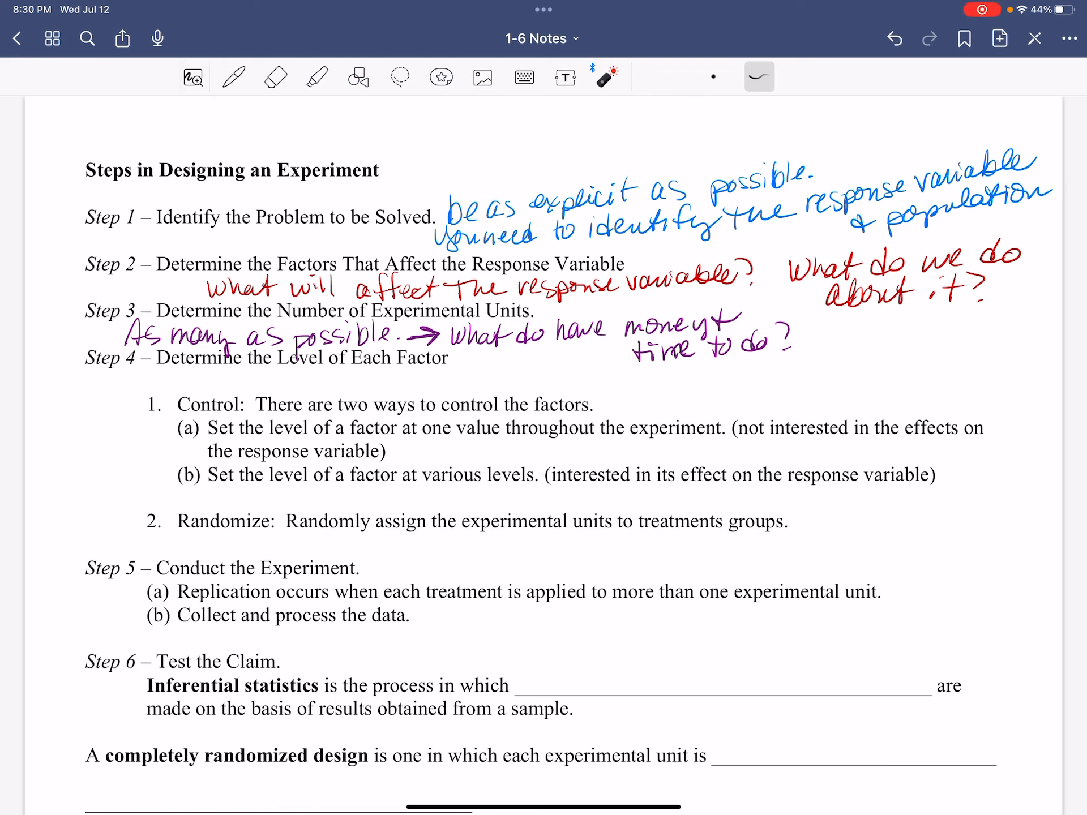
drag(108, 526, 82, 631)
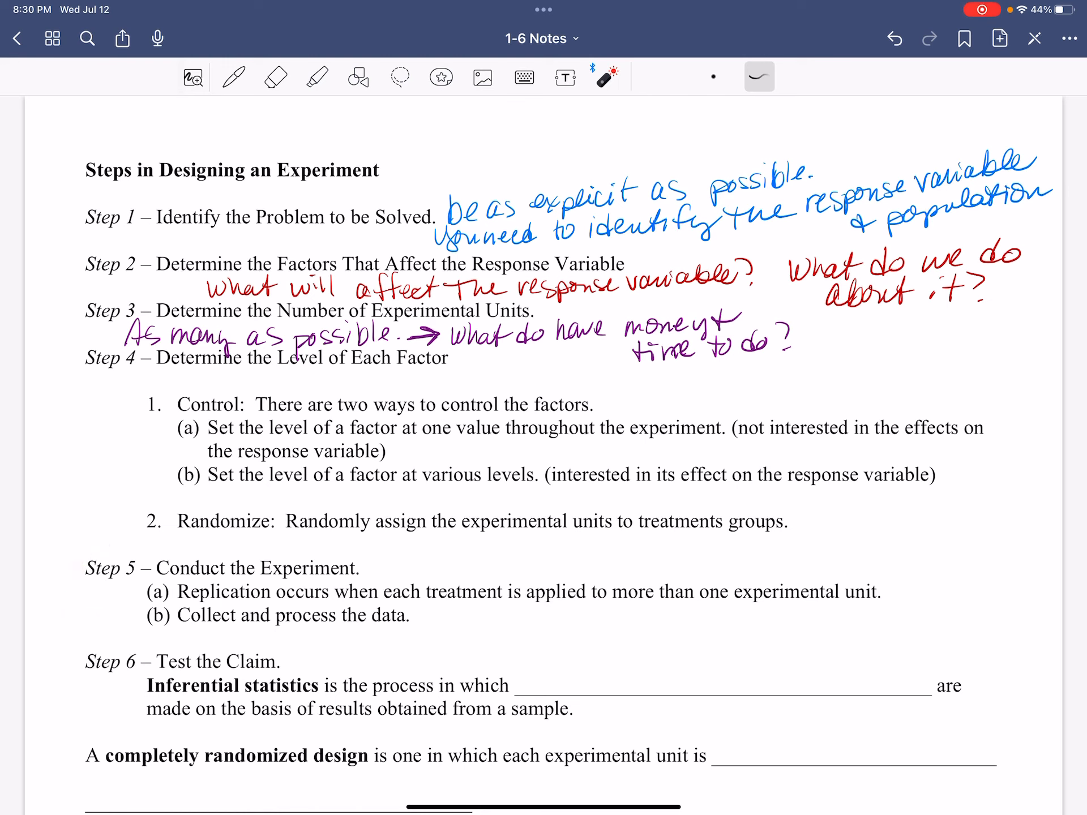
drag(209, 614, 478, 611)
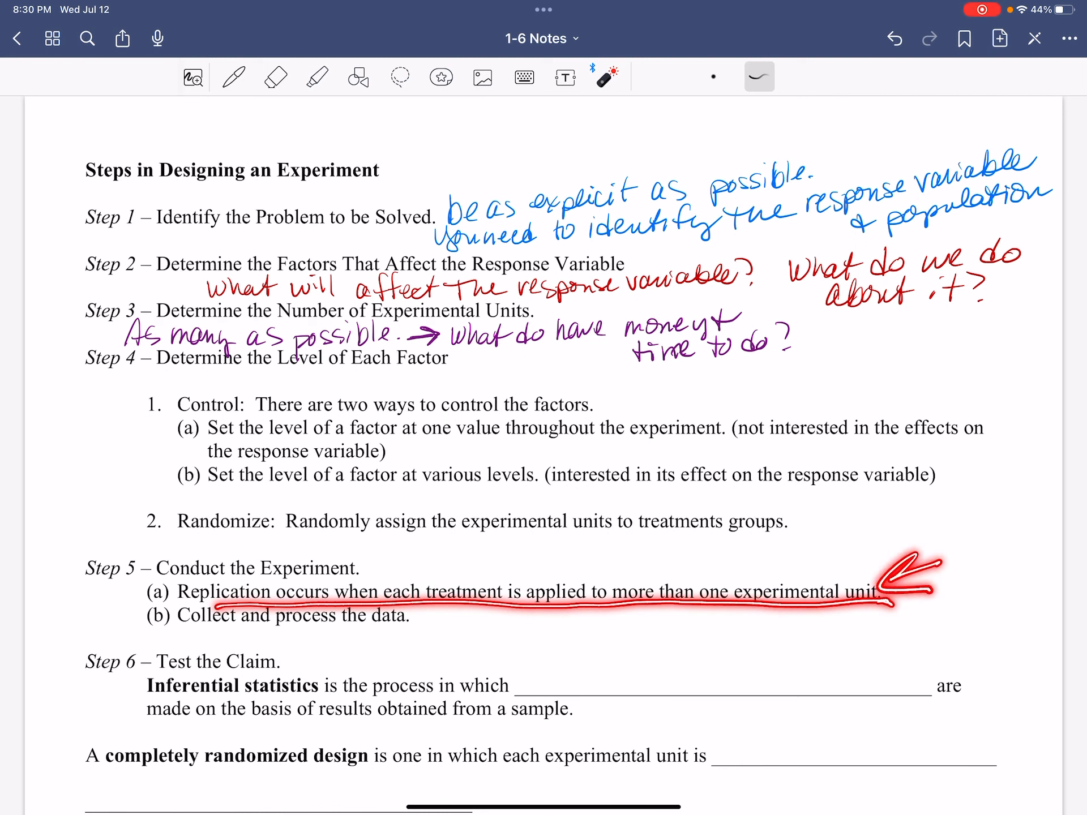
click(893, 38)
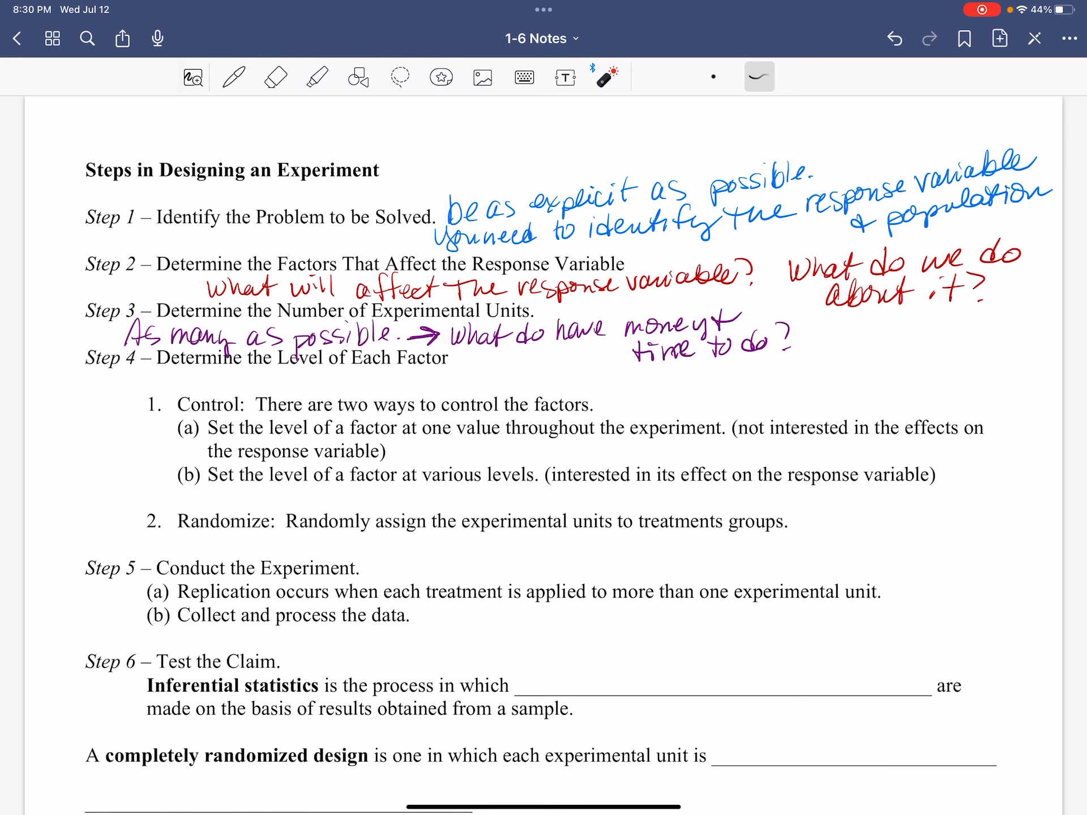
click(234, 76)
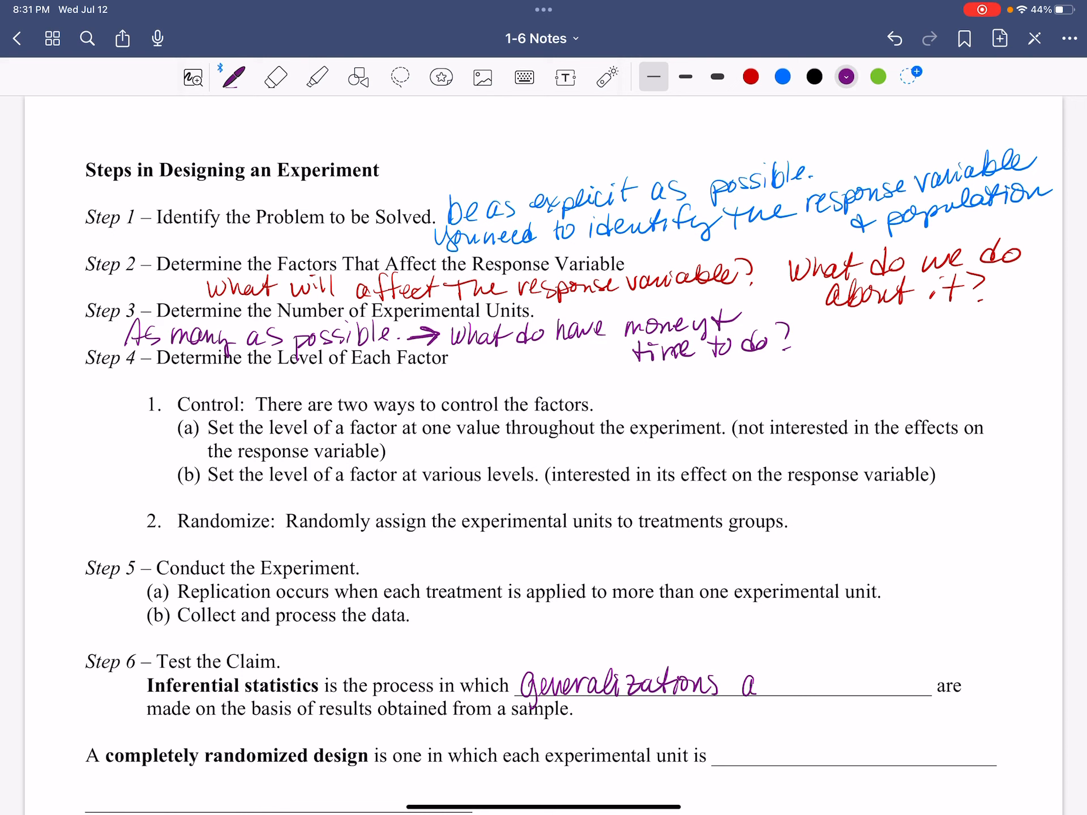
Write 'generalizations about a population' in purple on the Step 6 inferential statistics blank.
text(about a population)
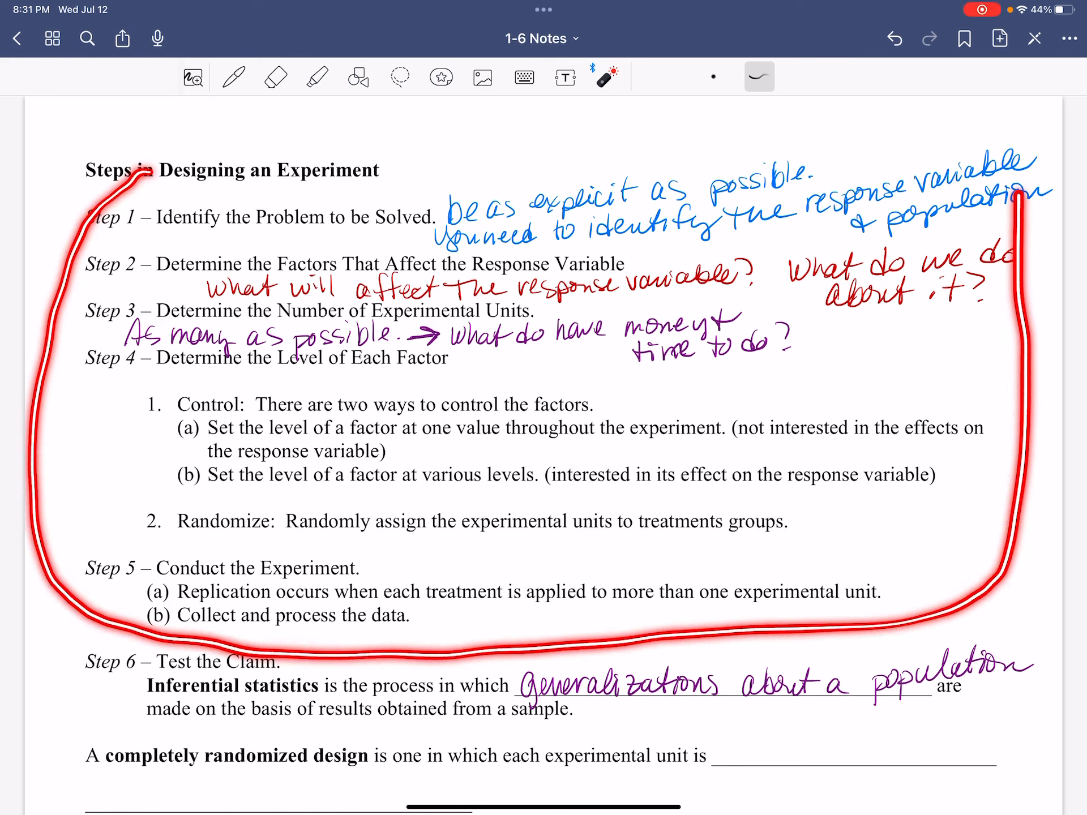
click(894, 39)
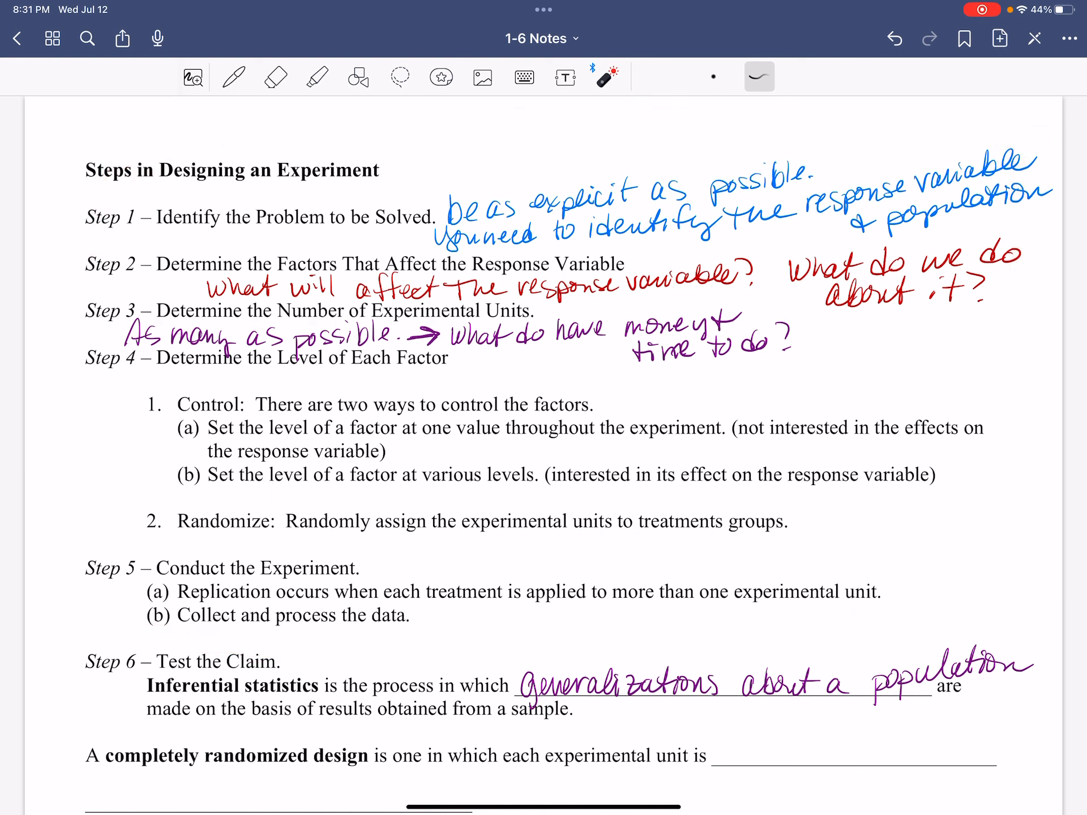
drag(340, 652, 69, 762)
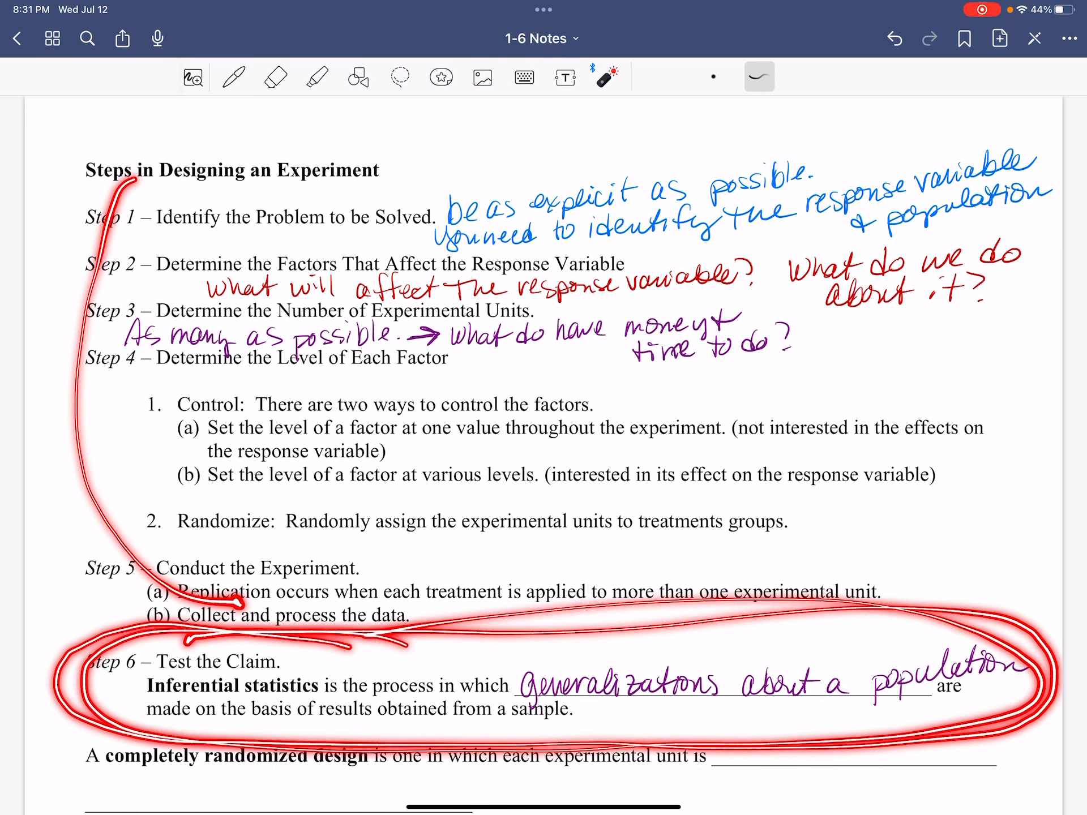
drag(797, 617, 887, 236)
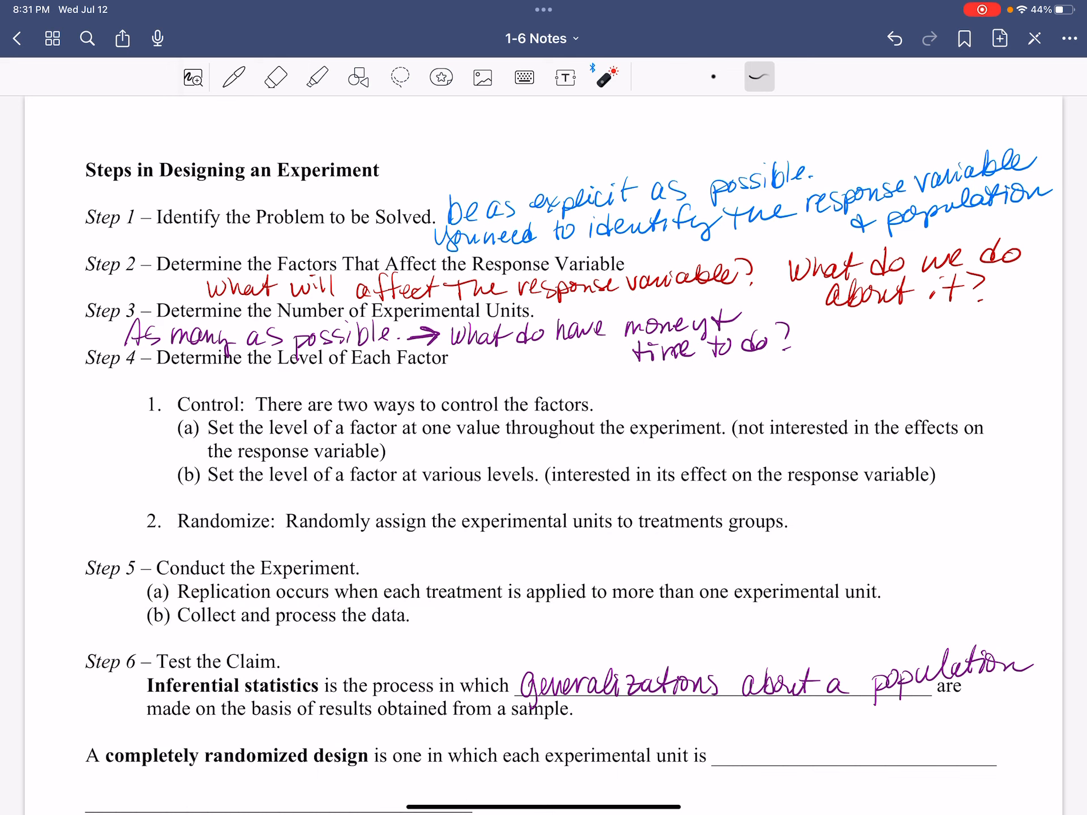
drag(422, 732, 699, 722)
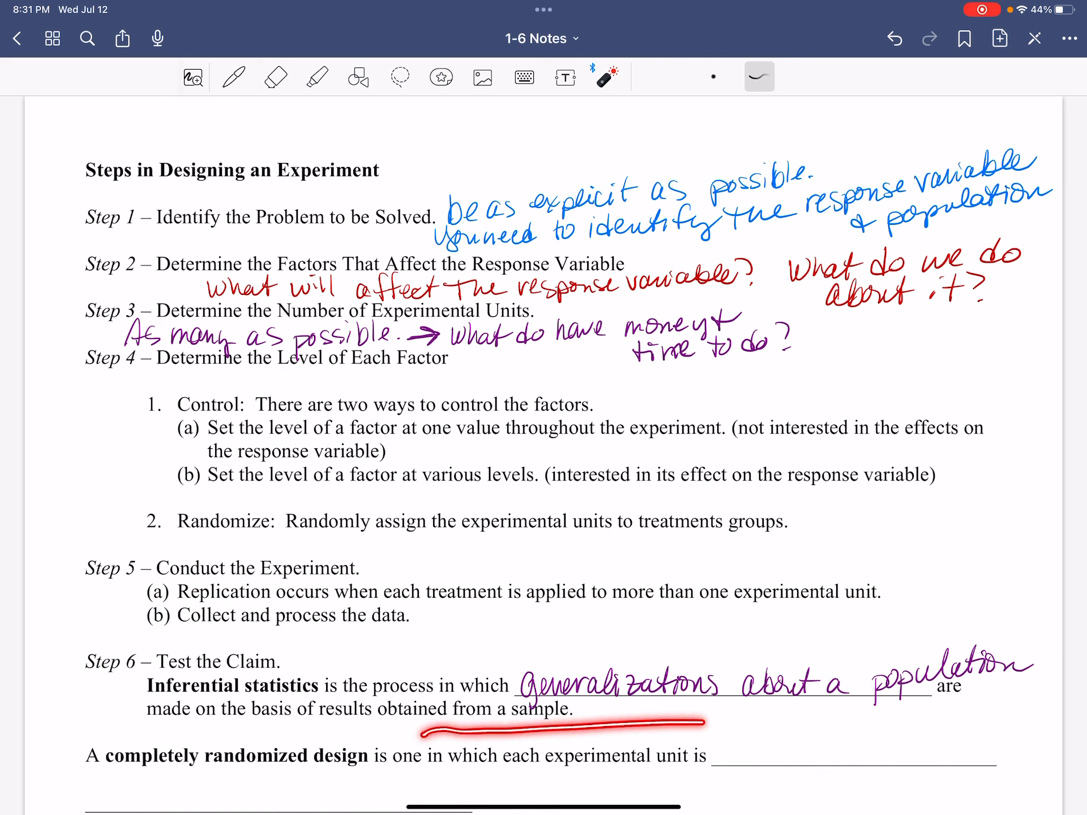